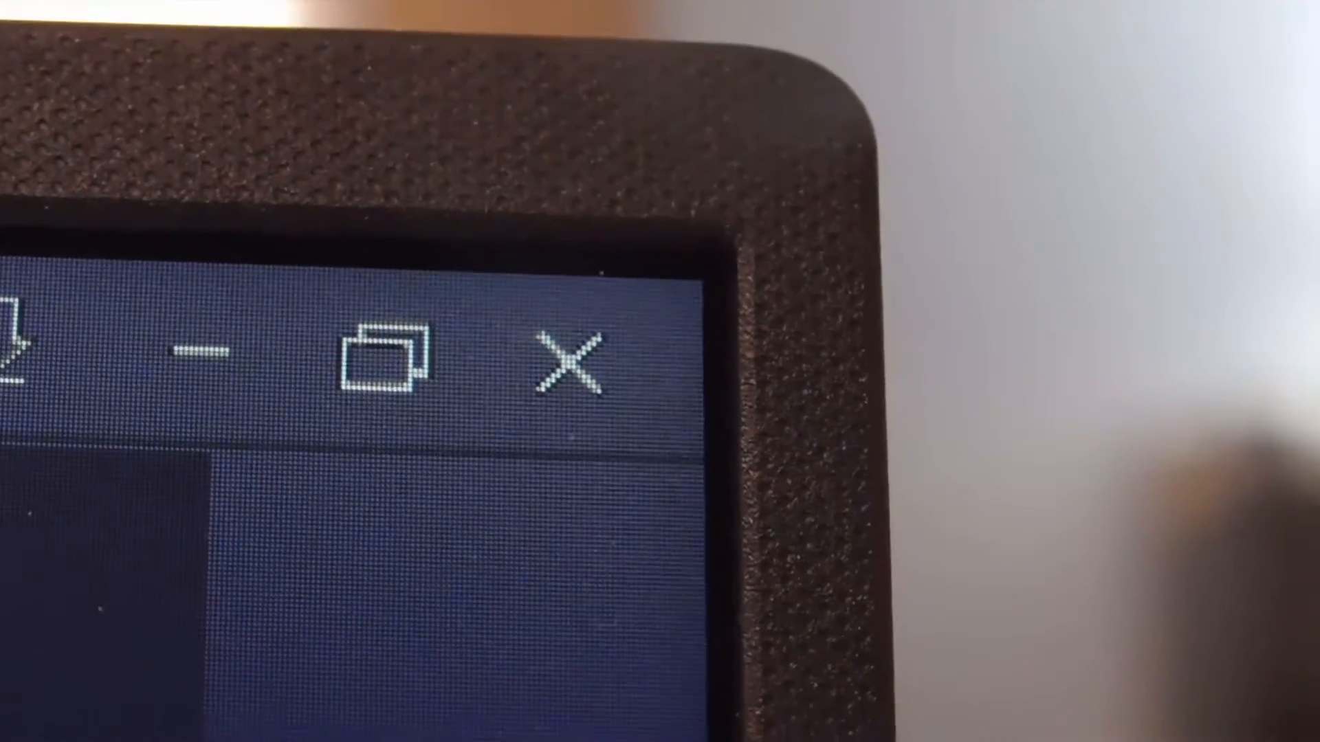
Switch the lower-left panel group to the Media Browser showing the local drives.
{"action": "left_click", "coordinate": [565, 357]}
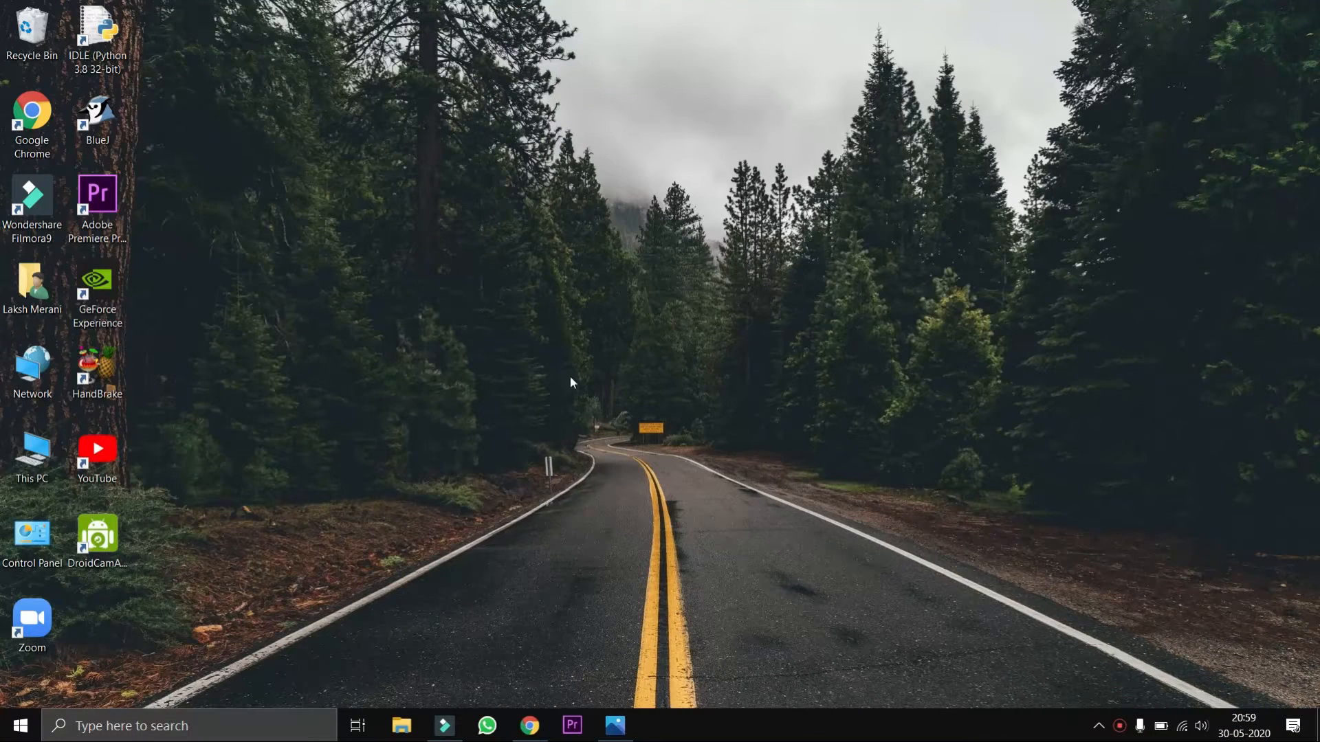
{"action": "mouse_move", "coordinate": [1180, 42]}
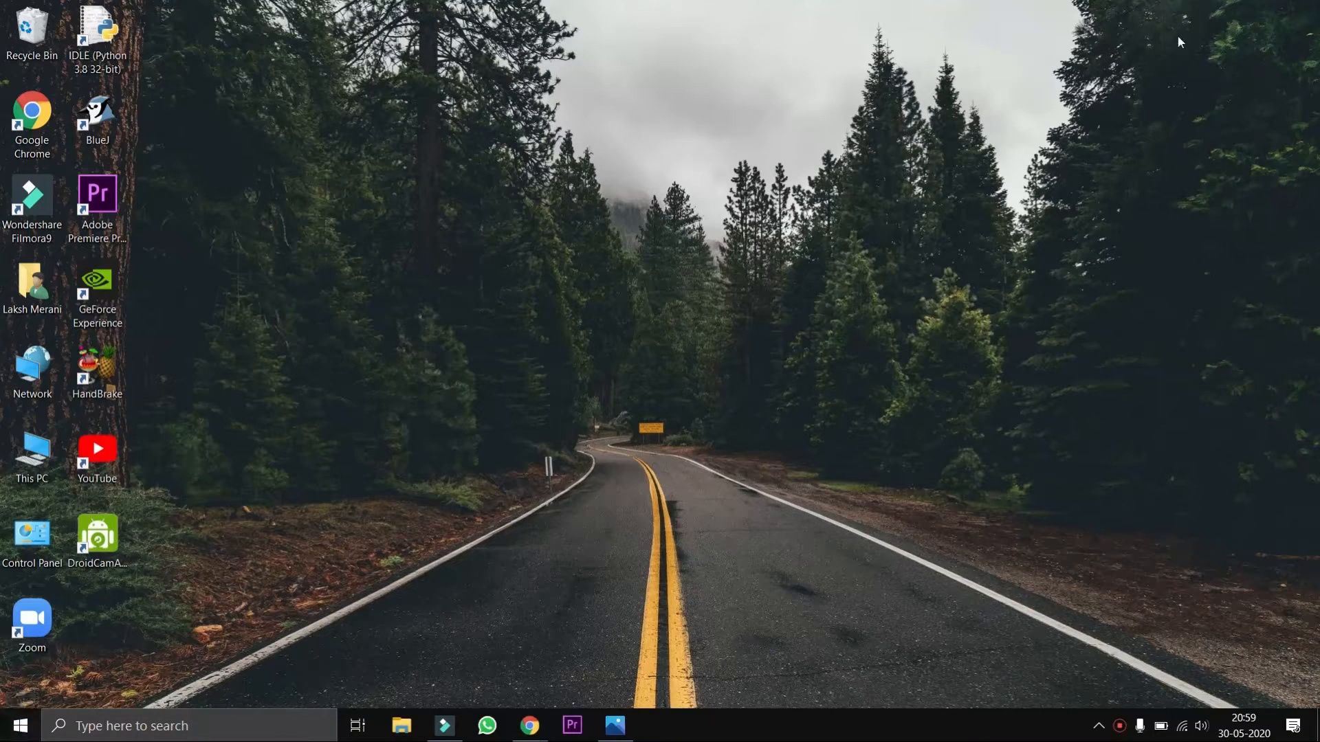
{"action": "mouse_move", "coordinate": [717, 374]}
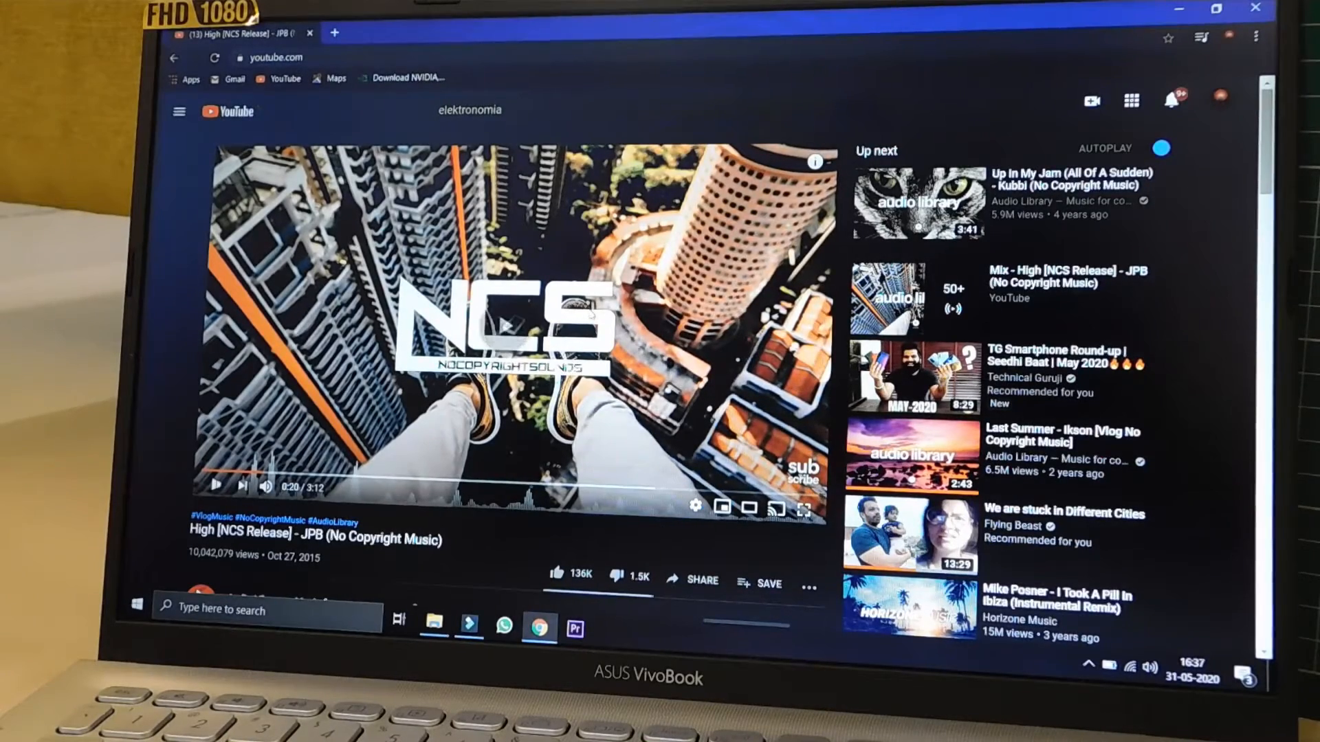
{"action": "left_click", "coordinate": [216, 487]}
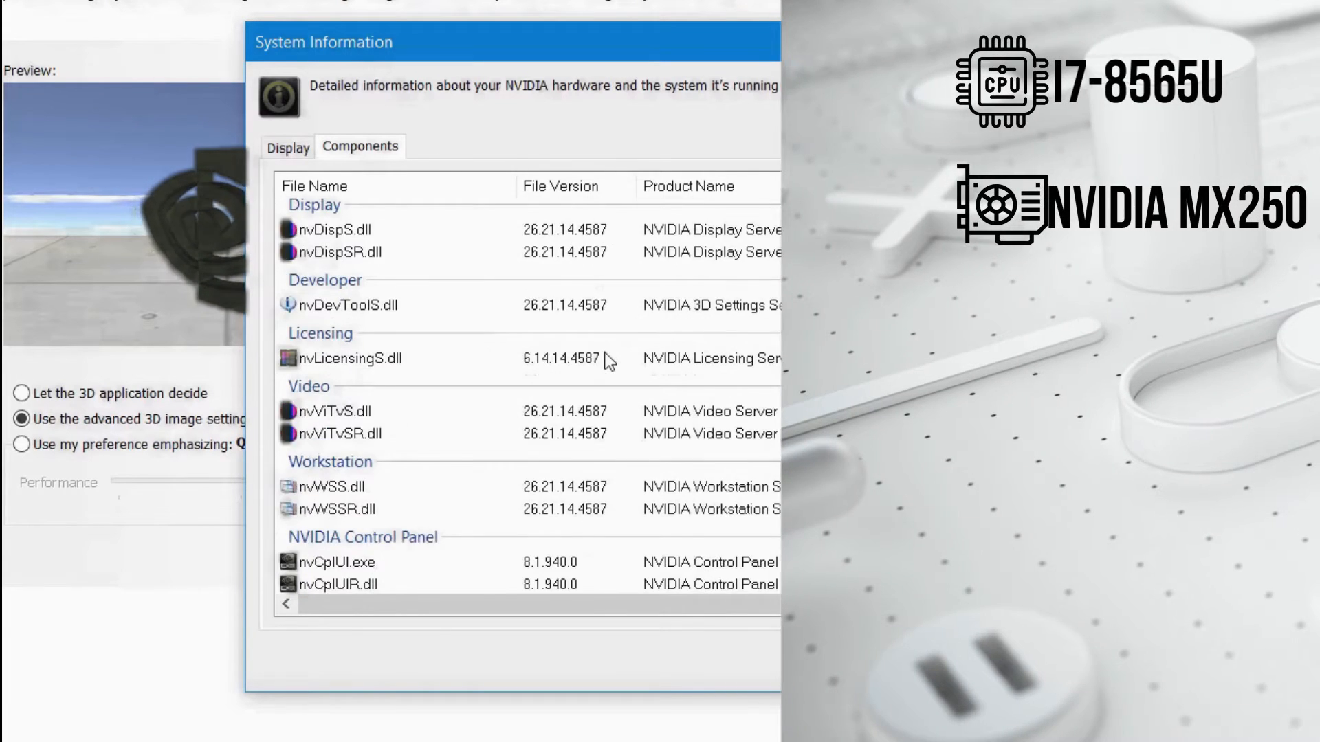
{"action": "scroll", "scroll_direction": "down", "scroll_amount": 3}
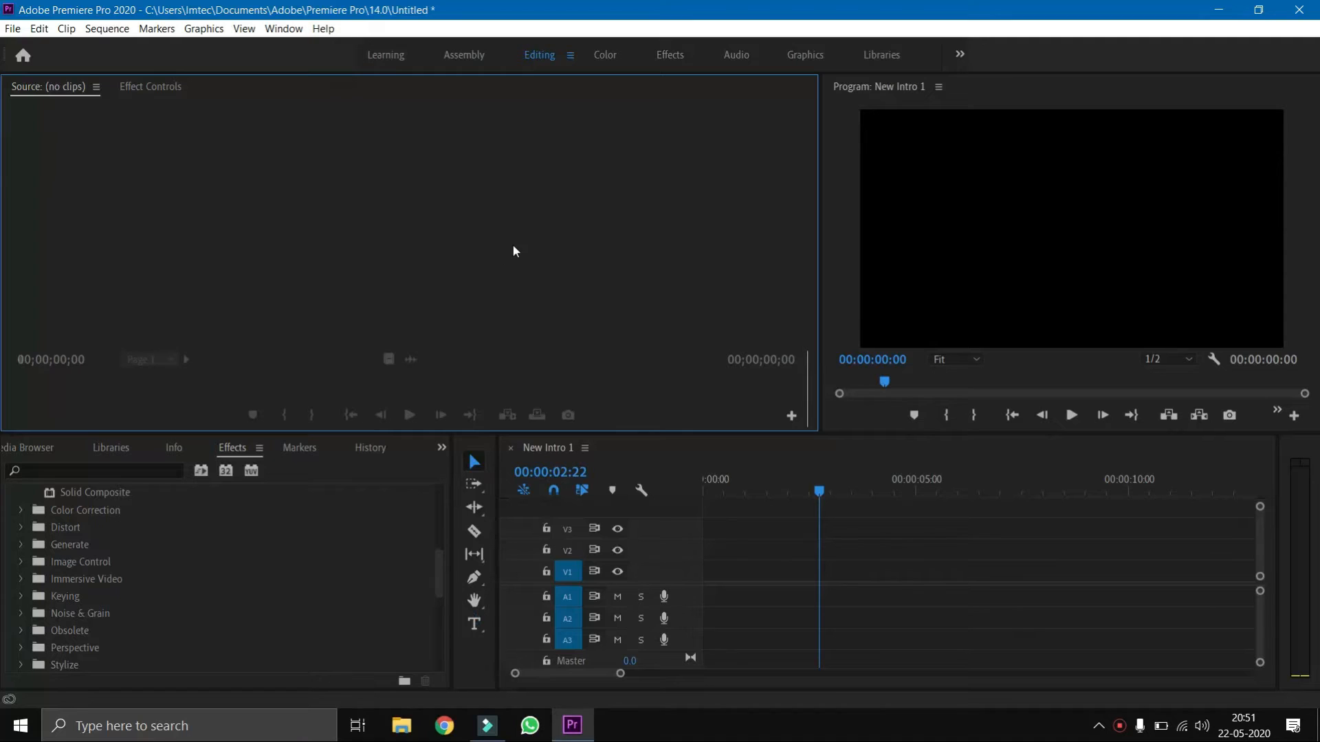
{"action": "left_click", "coordinate": [29, 447]}
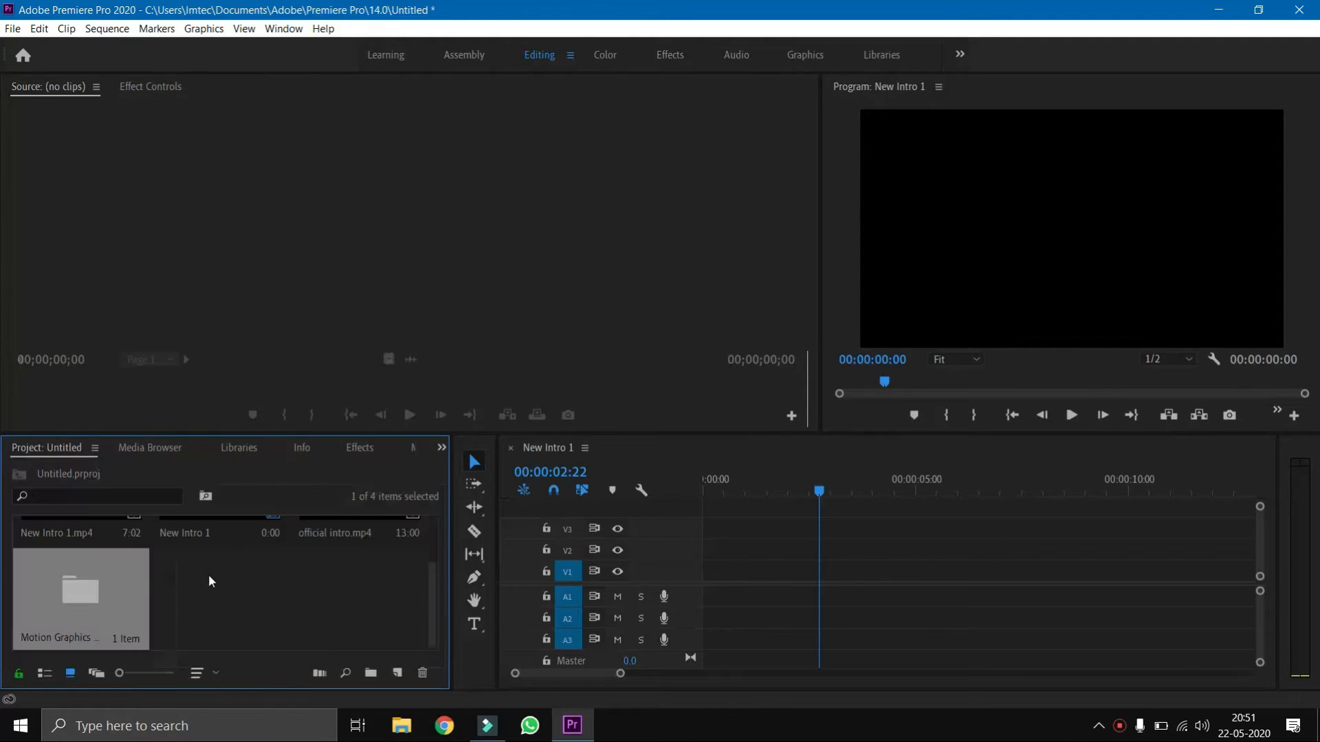
{"action": "left_click", "coordinate": [359, 448]}
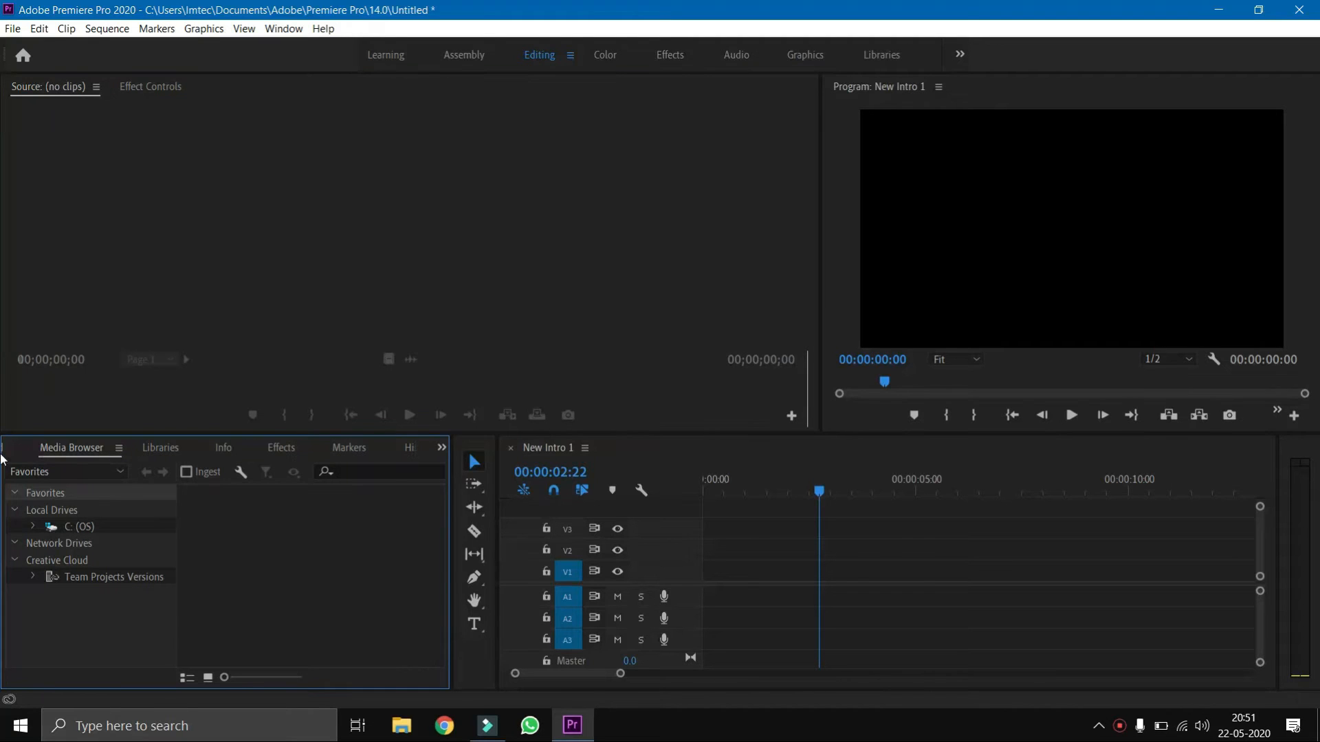
Import the 'Valence' NCS MP3 from Documents > MY CHANNEL via File > Import.
{"action": "left_click", "coordinate": [49, 447]}
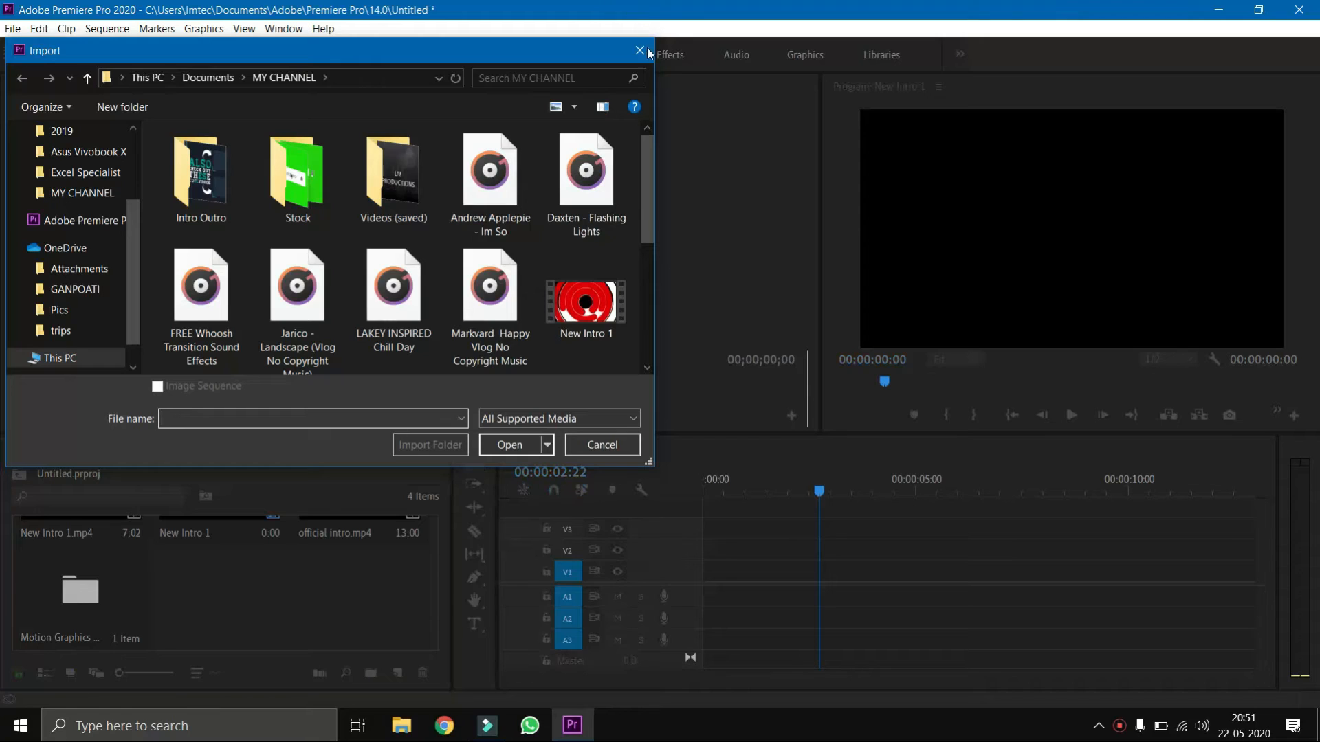
{"action": "left_click", "coordinate": [601, 445]}
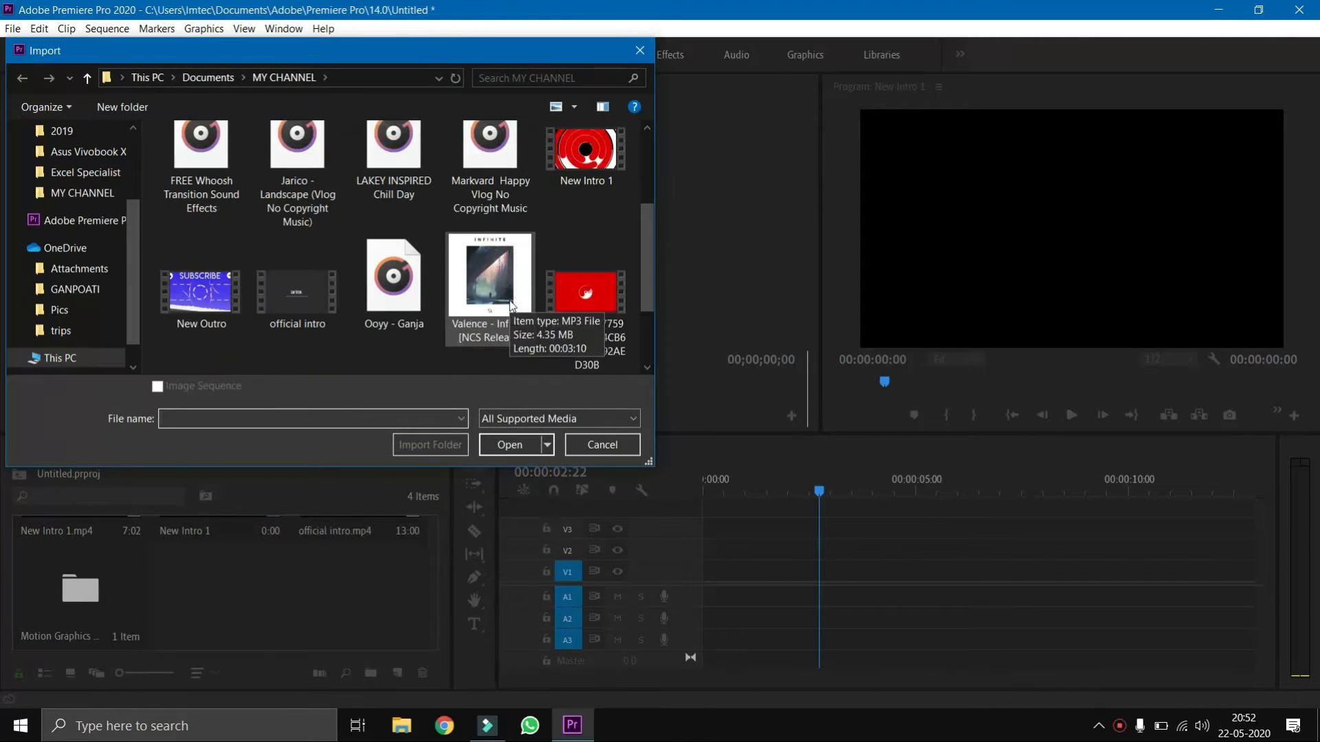
{"action": "left_click", "coordinate": [509, 444]}
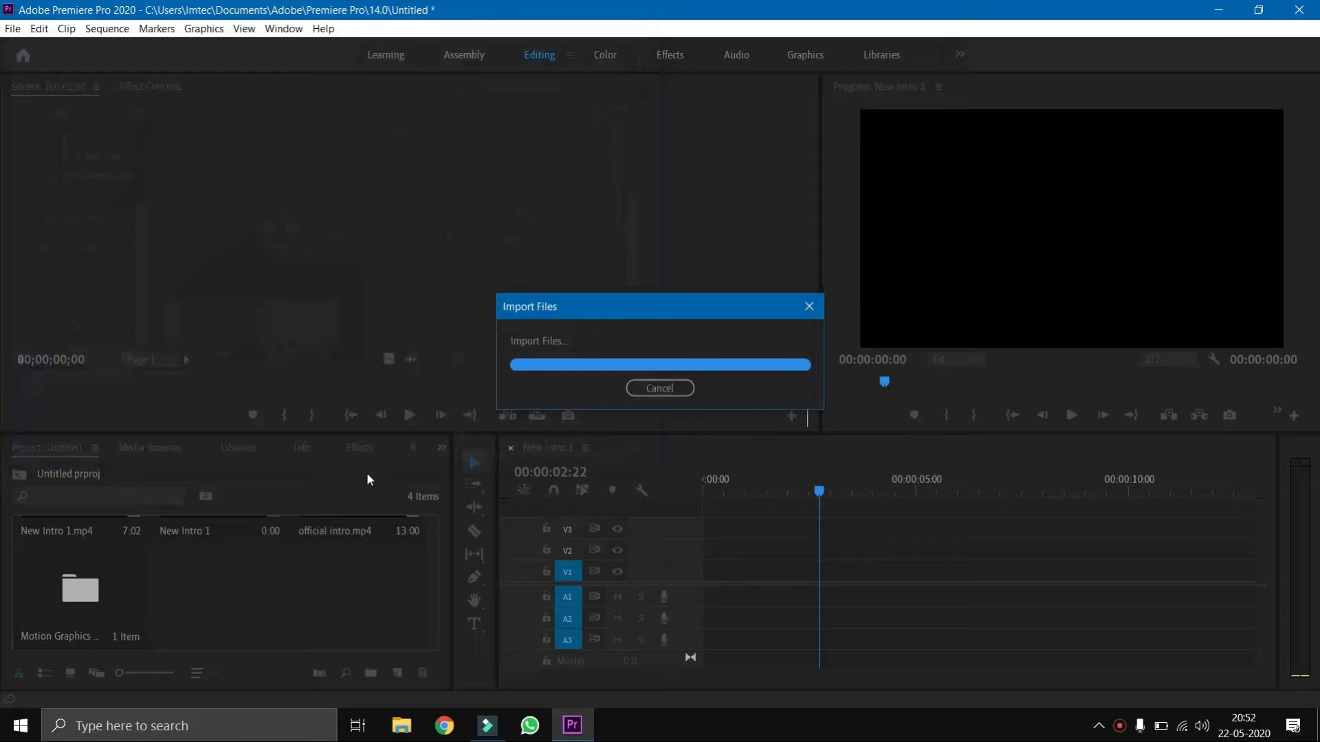